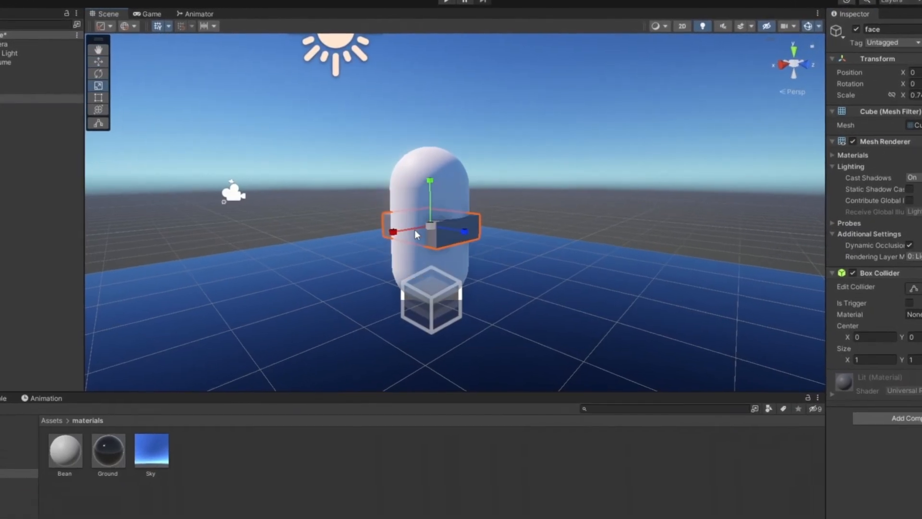
# Flatten the face cube against the capsule with the Scale tool.
pyautogui.click(96, 6)
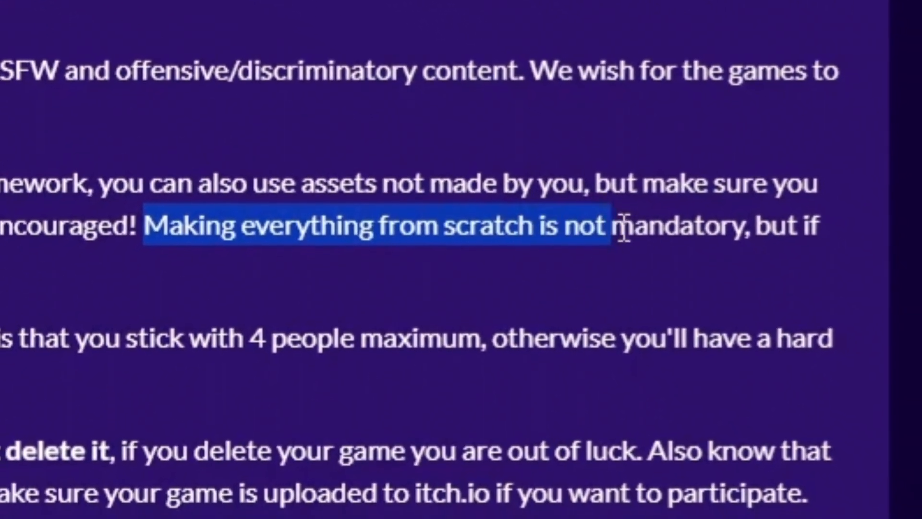
pyautogui.scroll(-3)
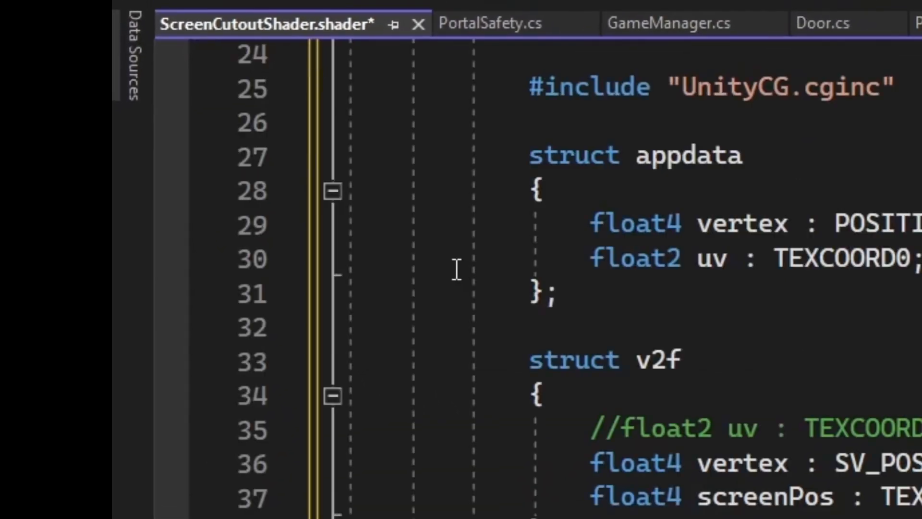
# Return to Unity after adding the screenPos field to the shader's v2f struct.
pyautogui.click(444, 6)
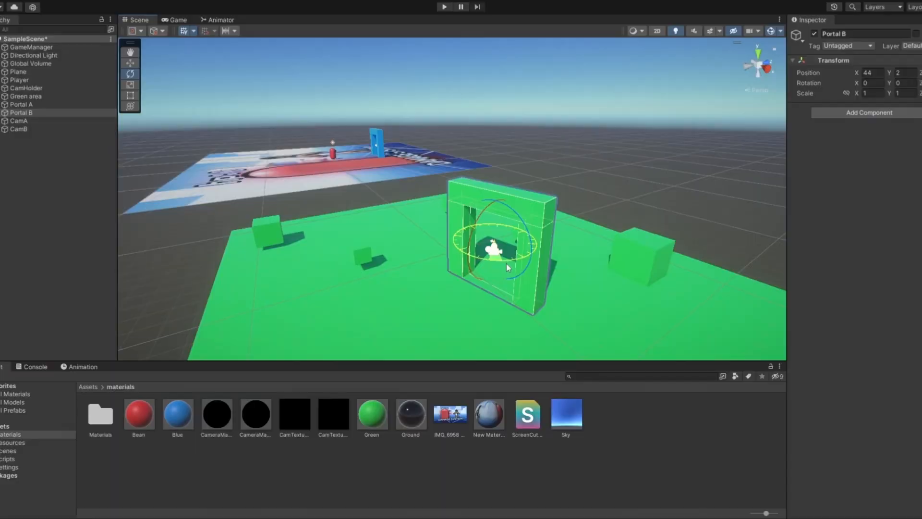
# Play-test twice to see the green area through the blue portal with Portal B at -90°.
pyautogui.click(443, 6)
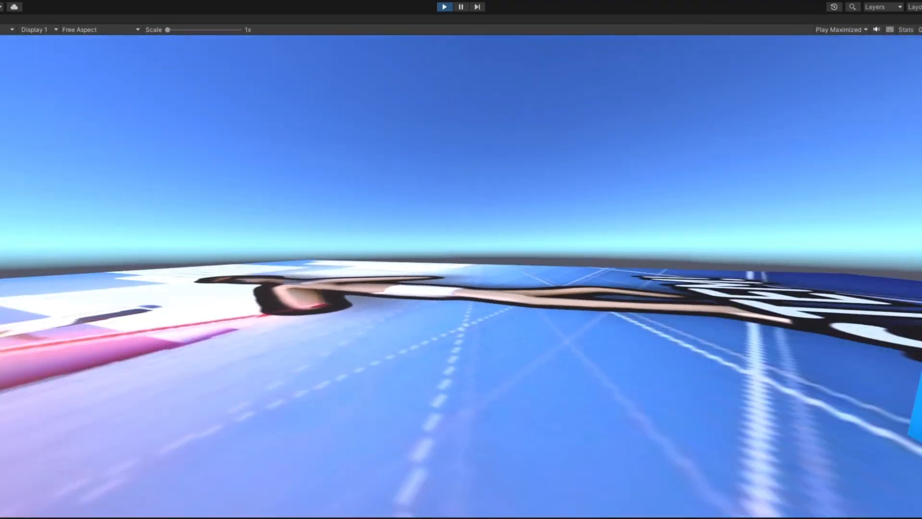
pyautogui.click(445, 7)
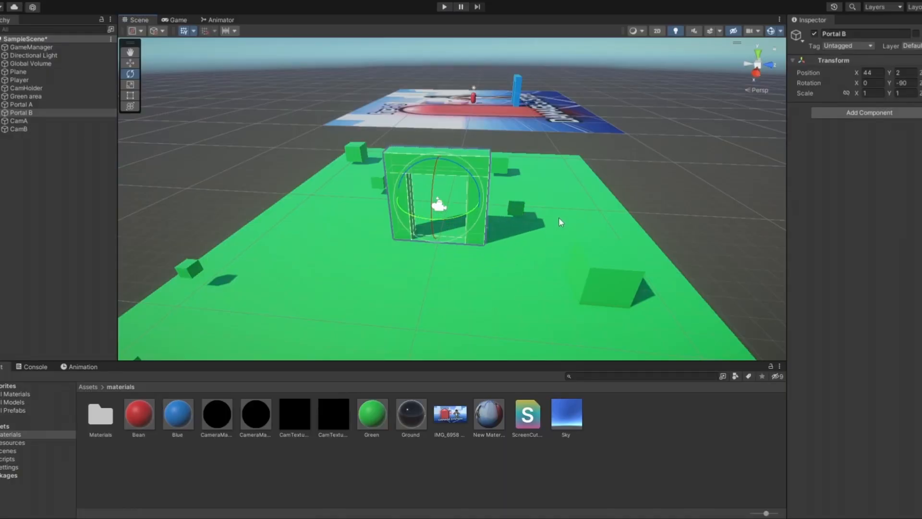
pyautogui.click(444, 6)
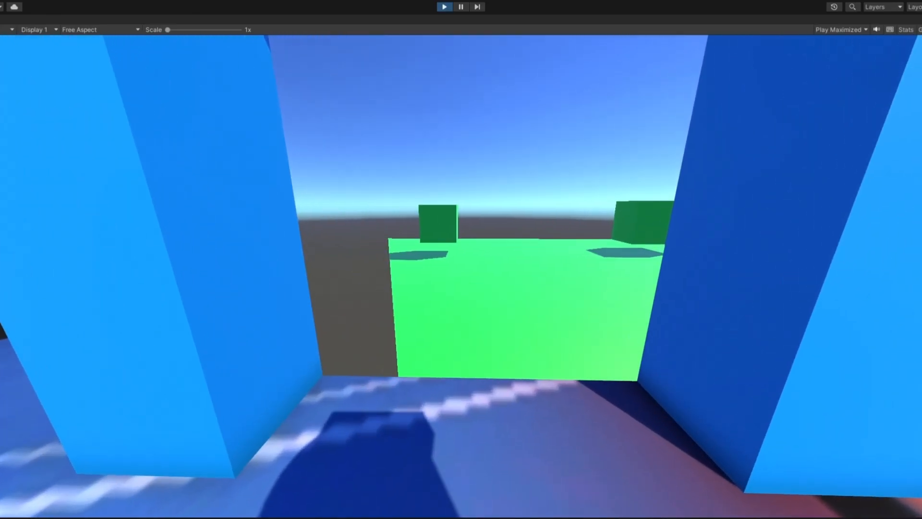